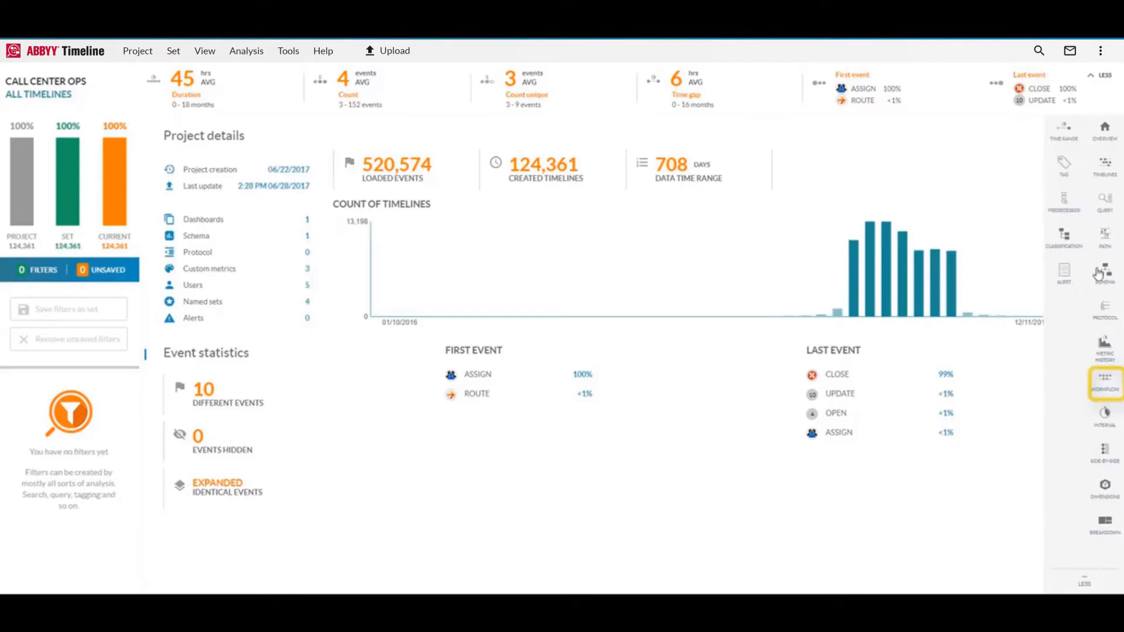
Load the last viewed Call Queues workflow from the right-hand analysis sidebar
{"action": "left_click", "coordinate": [1104, 382]}
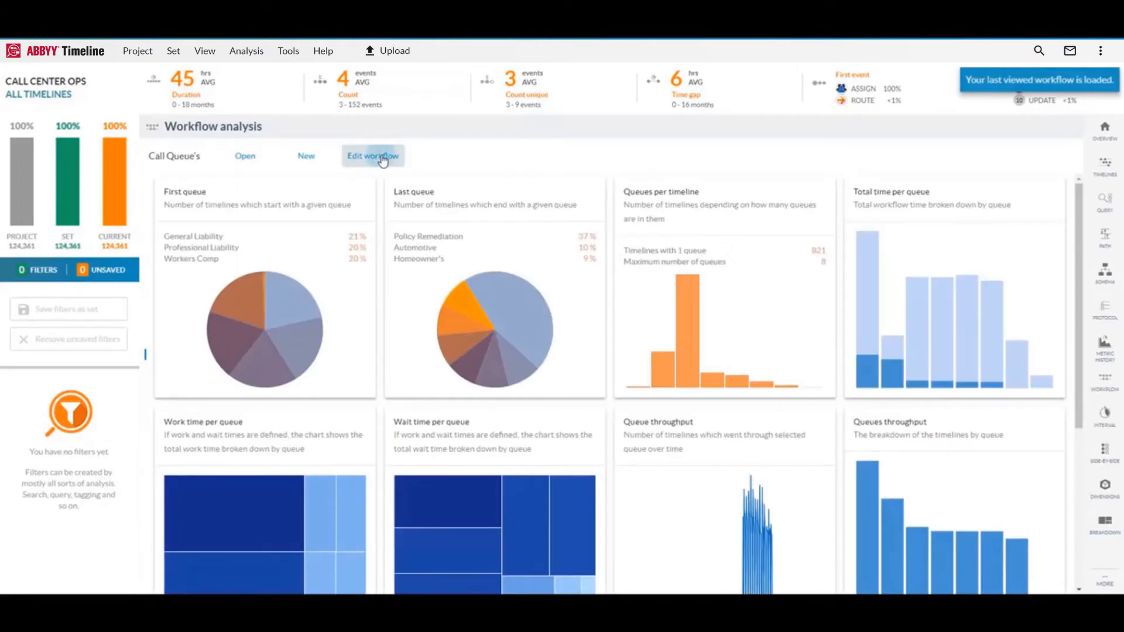
Scroll through the Call Queue's definition rules in Edit workflow, then show its metrics again
{"action": "left_click", "coordinate": [373, 156]}
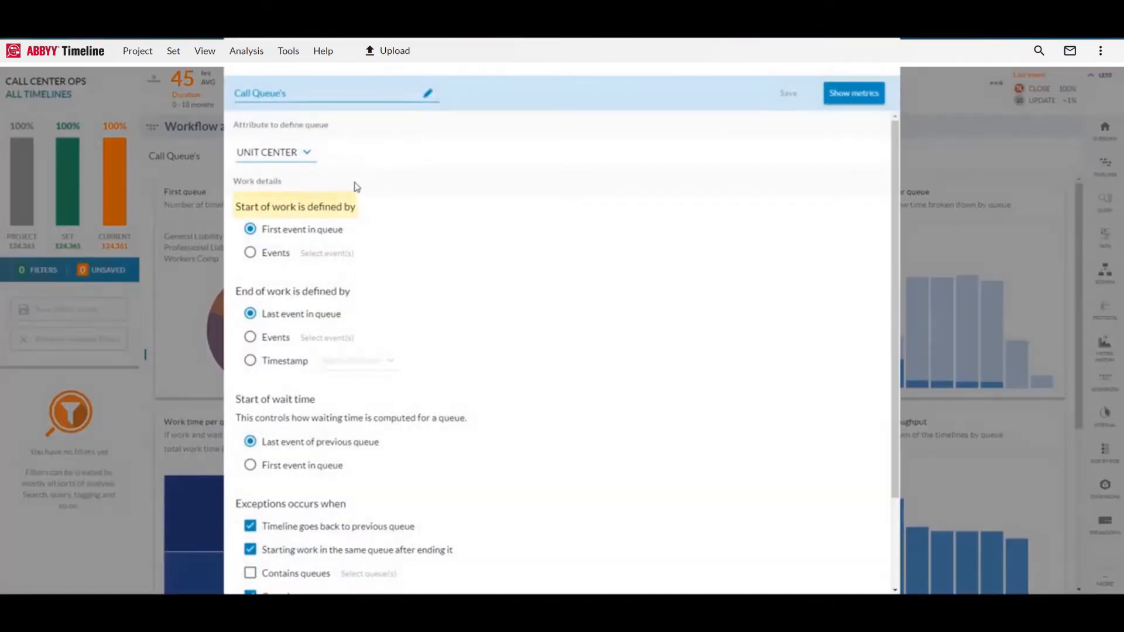
{"action": "scroll", "scroll_direction": "down", "scroll_amount": 3}
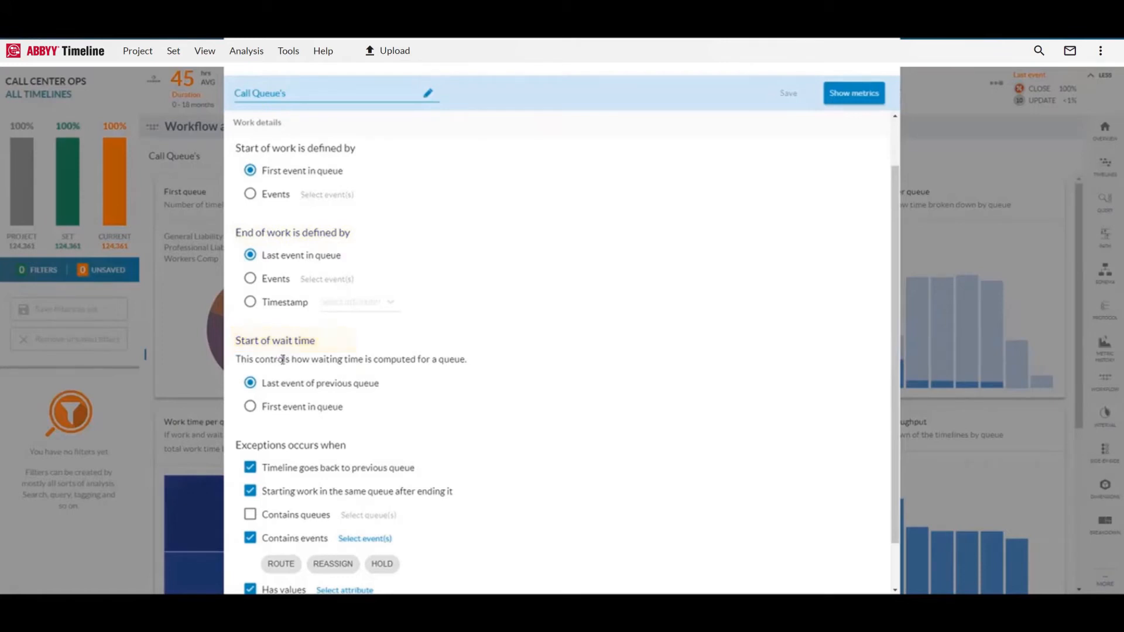
{"action": "scroll", "scroll_direction": "down", "scroll_amount": 3}
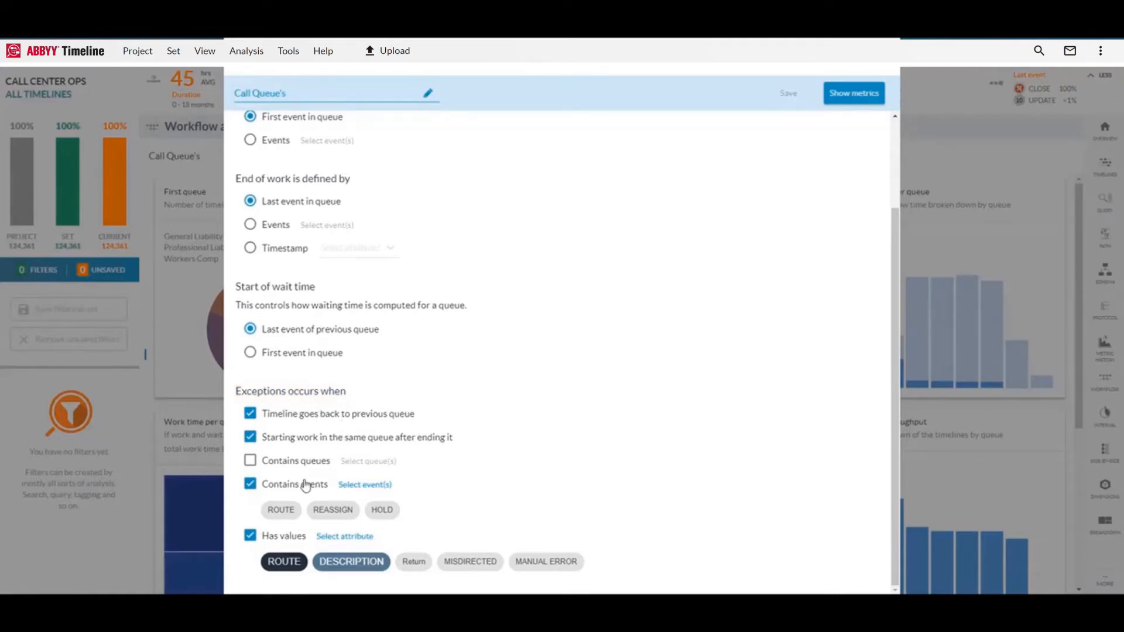
{"action": "mouse_move", "coordinate": [307, 485]}
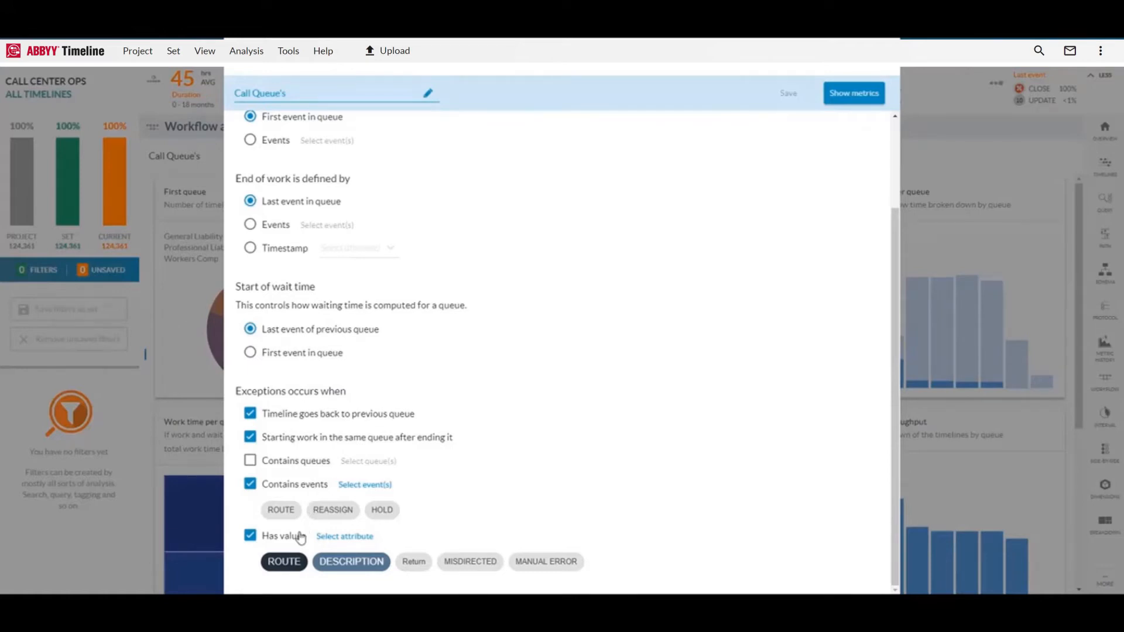
{"action": "mouse_move", "coordinate": [298, 539]}
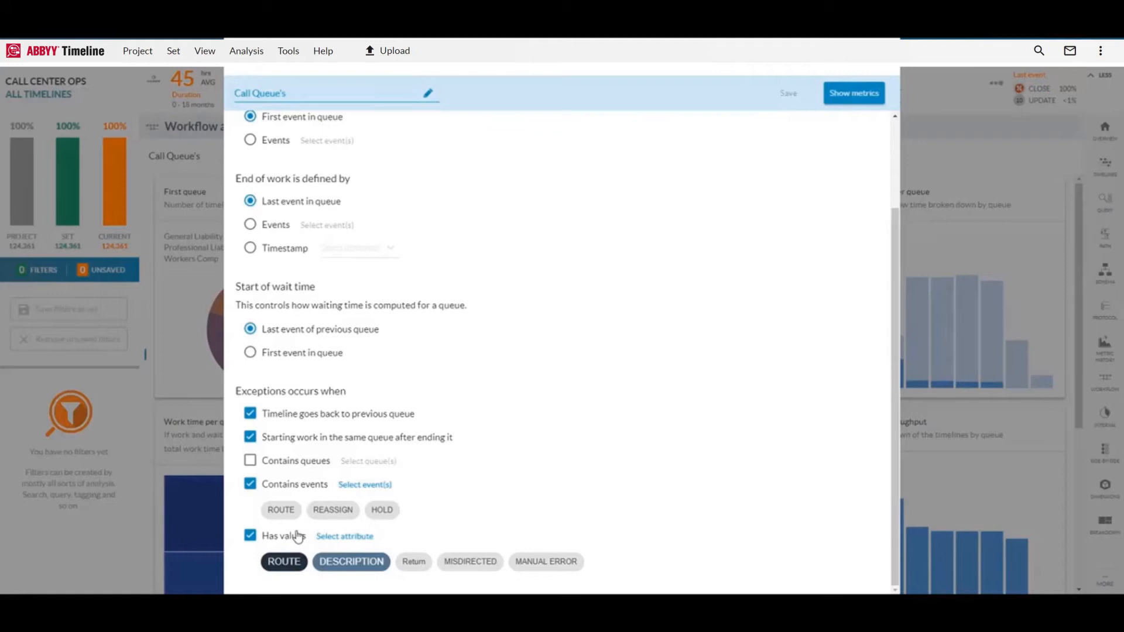
{"action": "mouse_move", "coordinate": [520, 434]}
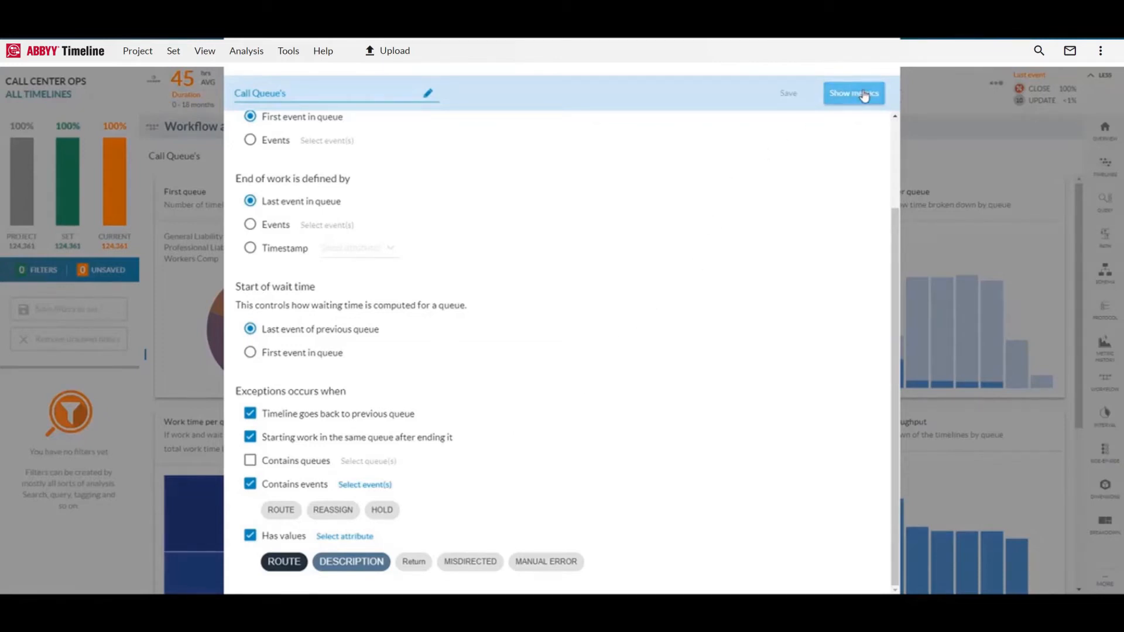
{"action": "left_click", "coordinate": [855, 93]}
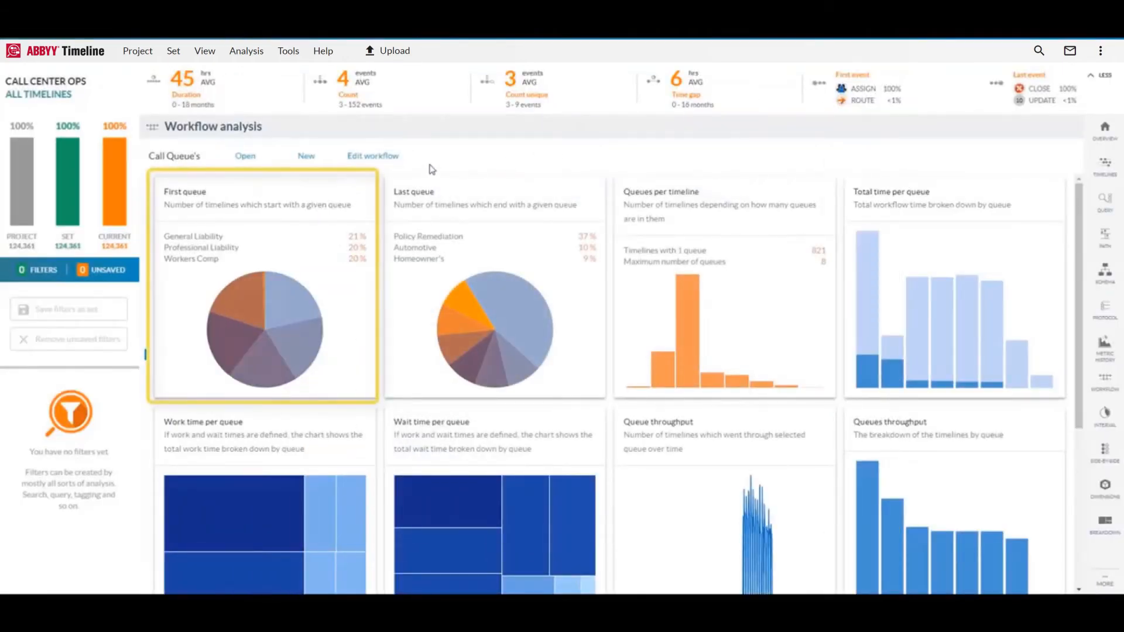
{"action": "mouse_move", "coordinate": [285, 245]}
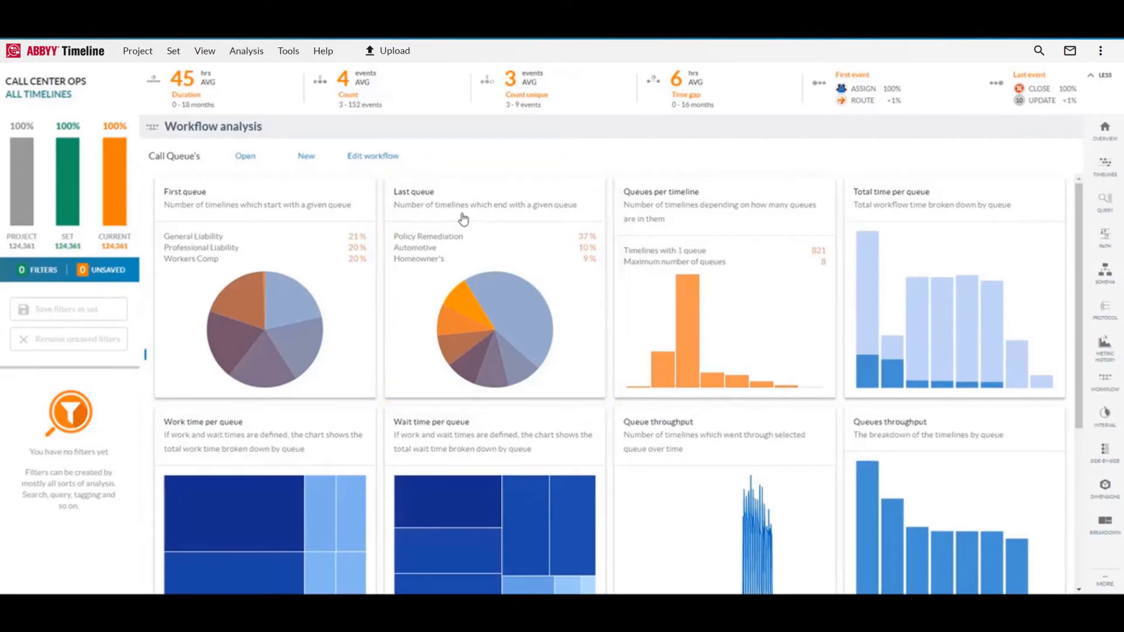
{"action": "mouse_move", "coordinate": [468, 232]}
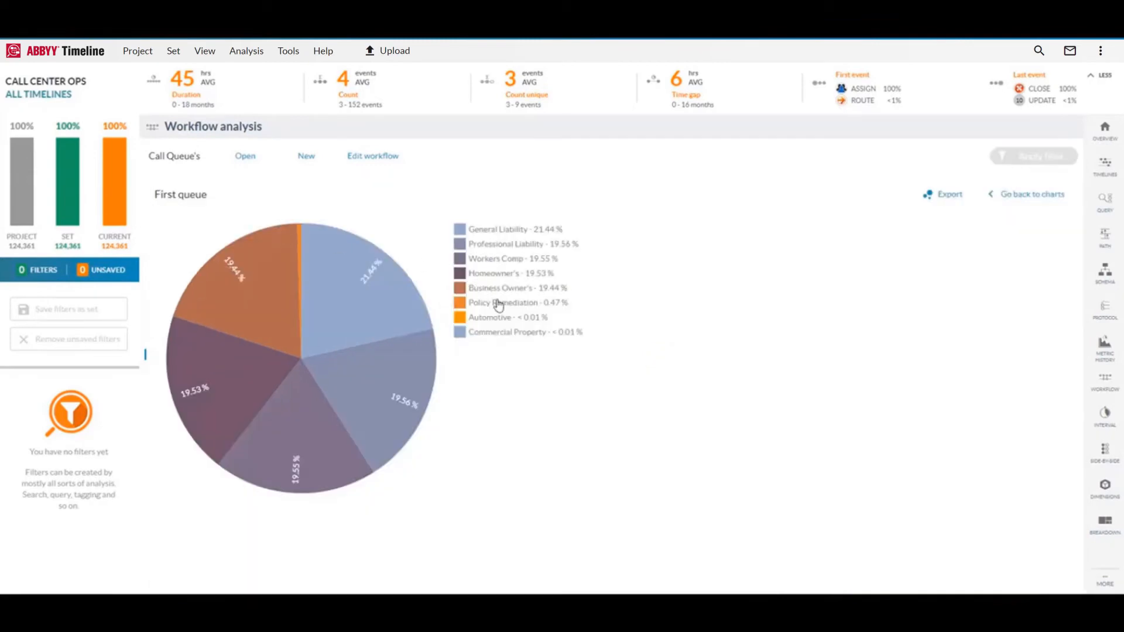
{"action": "mouse_move", "coordinate": [497, 307]}
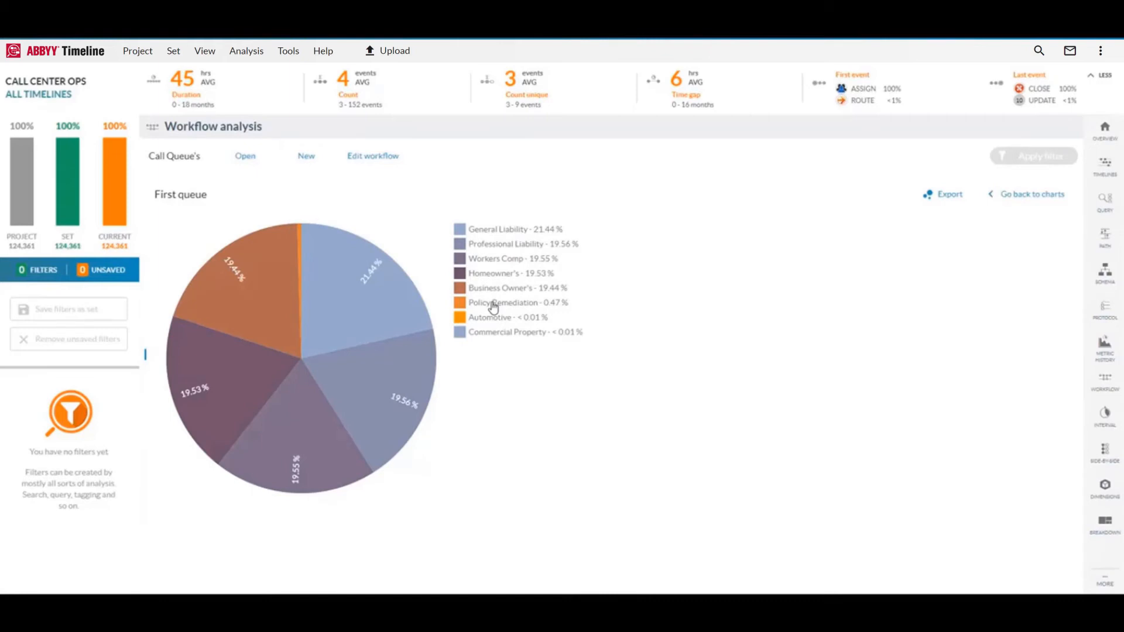
{"action": "mouse_move", "coordinate": [513, 300]}
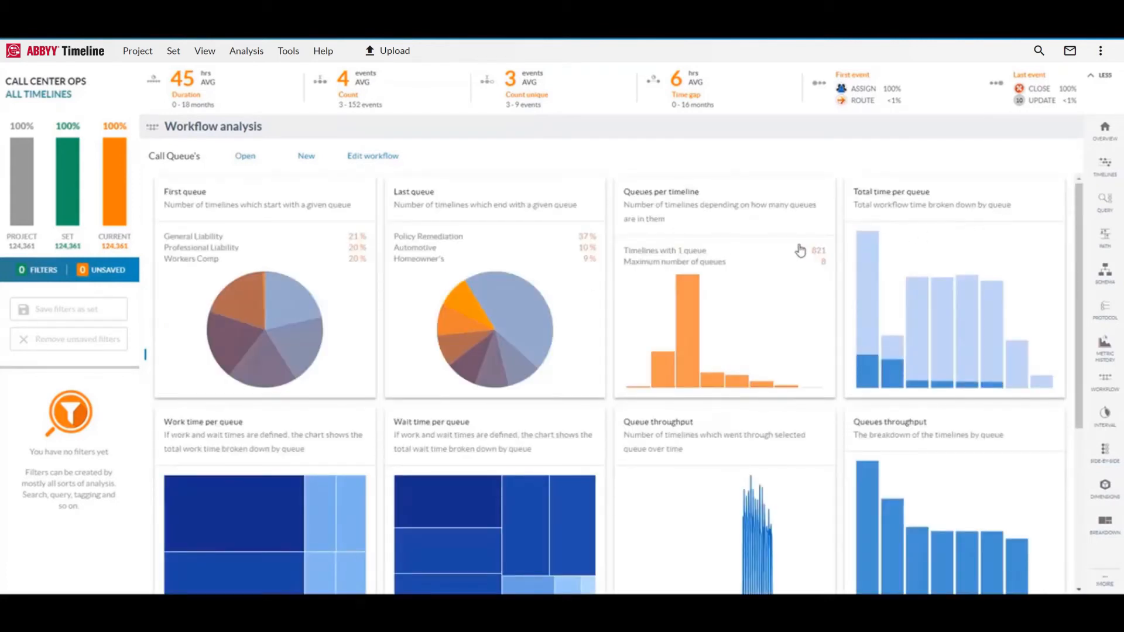
{"action": "mouse_move", "coordinate": [557, 244]}
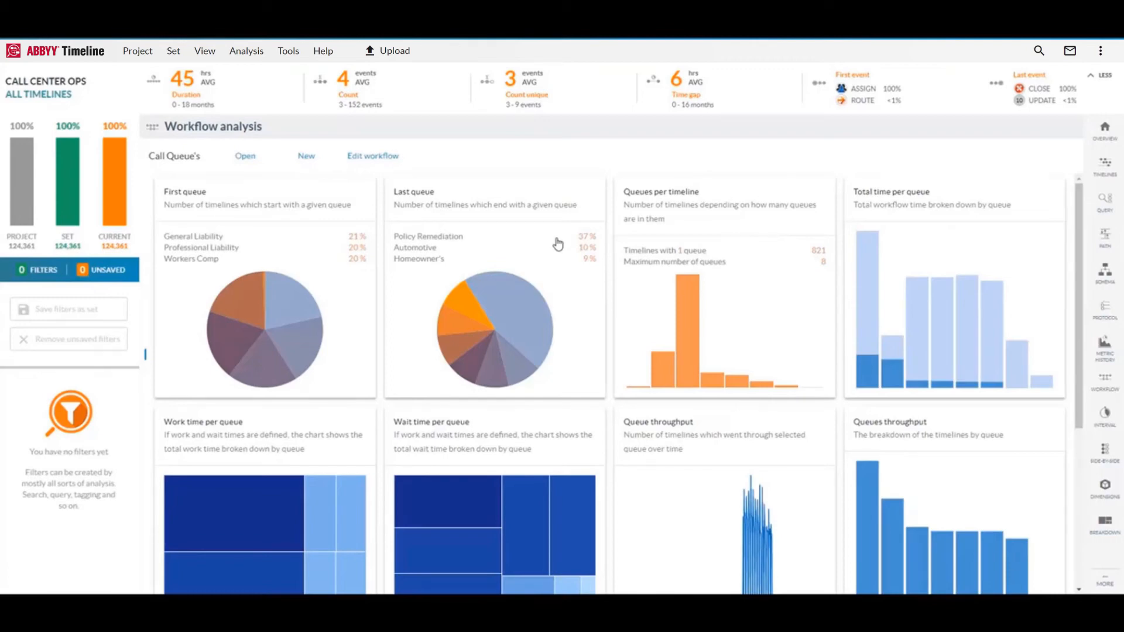
{"action": "mouse_move", "coordinate": [705, 246]}
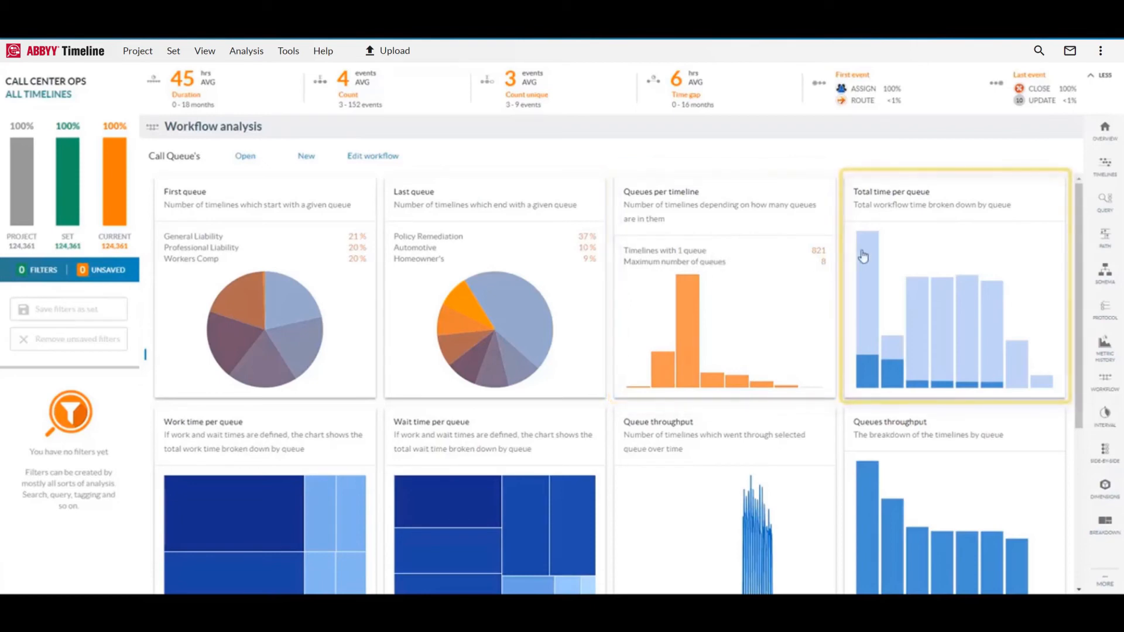
Scroll down to the Queue aging, Next/previous queues and Number of exceptions charts
{"action": "scroll", "scroll_direction": "down", "scroll_amount": 3}
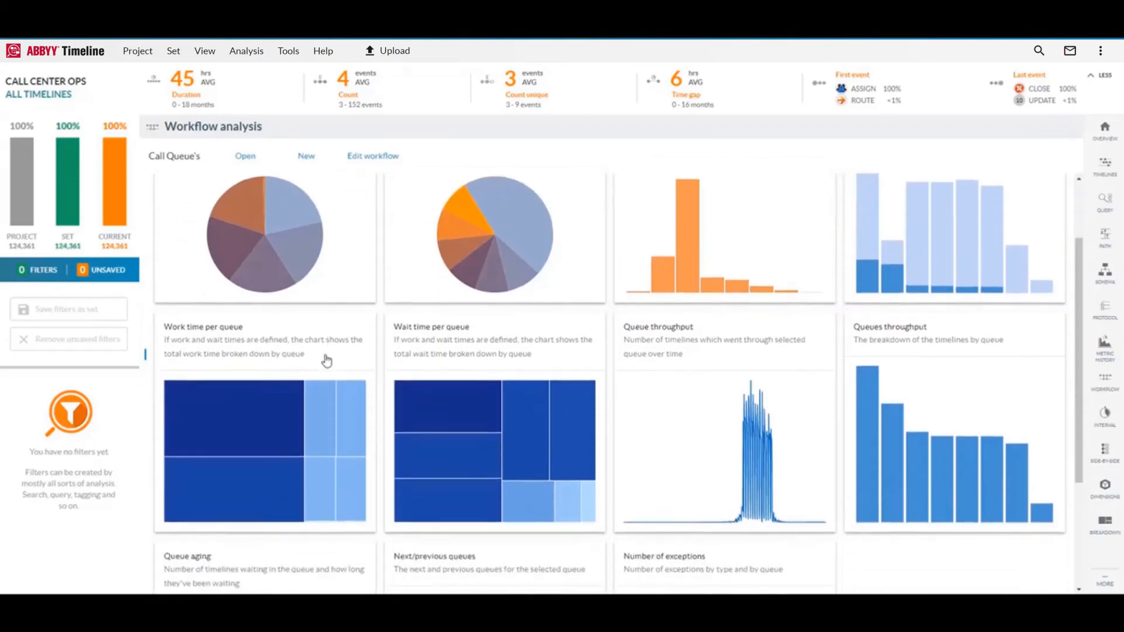
{"action": "scroll", "scroll_direction": "down", "scroll_amount": 3}
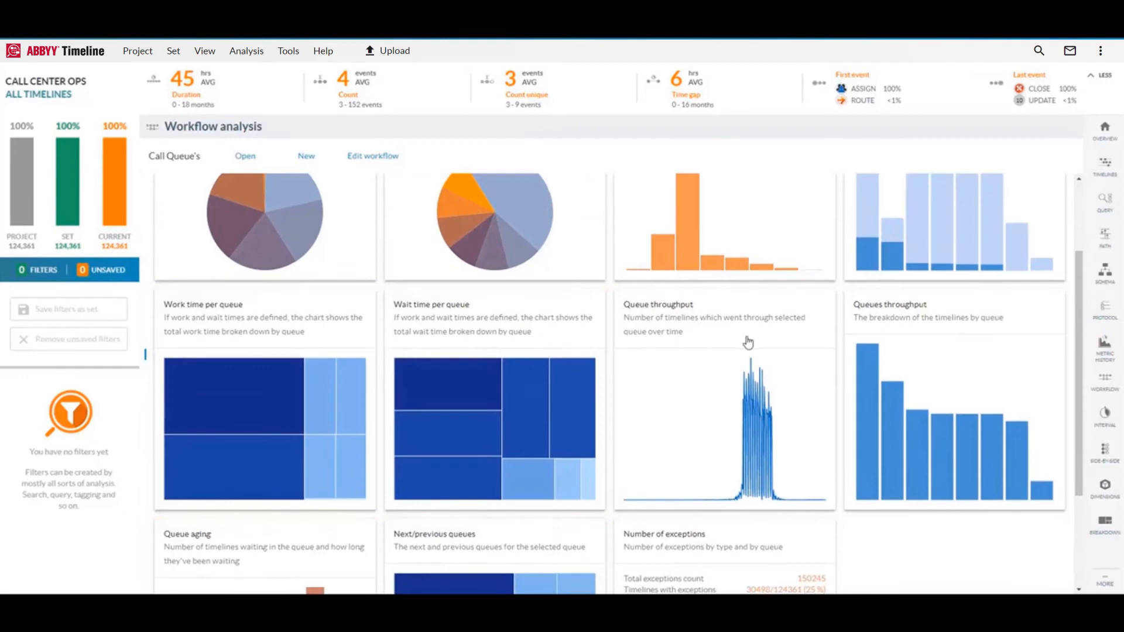
{"action": "mouse_move", "coordinate": [766, 350]}
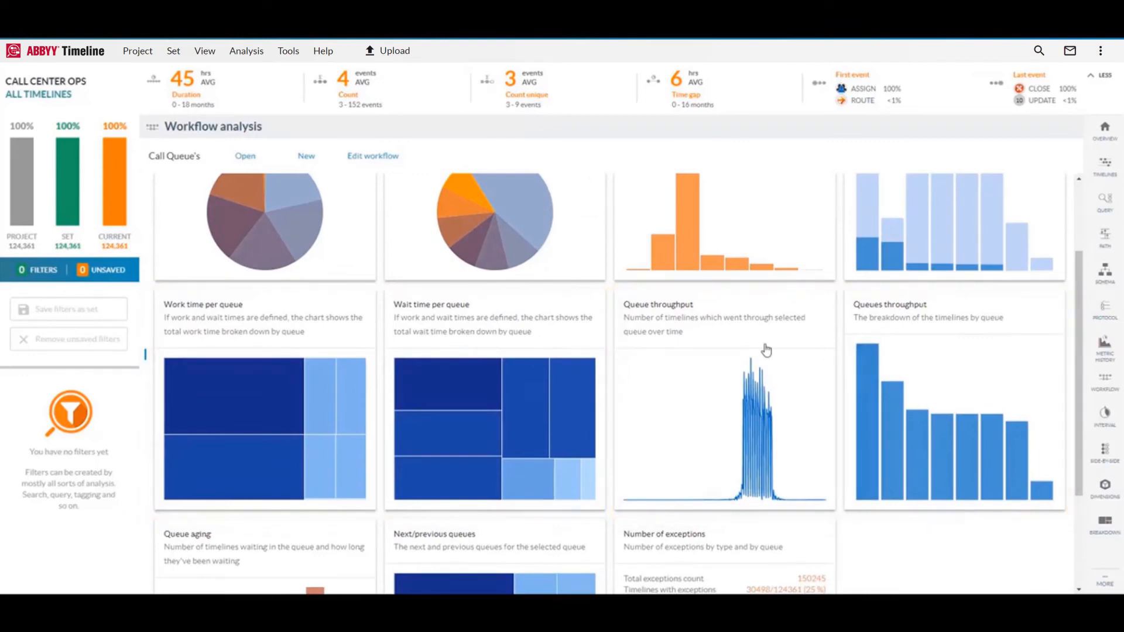
{"action": "scroll", "scroll_direction": "down", "scroll_amount": 3}
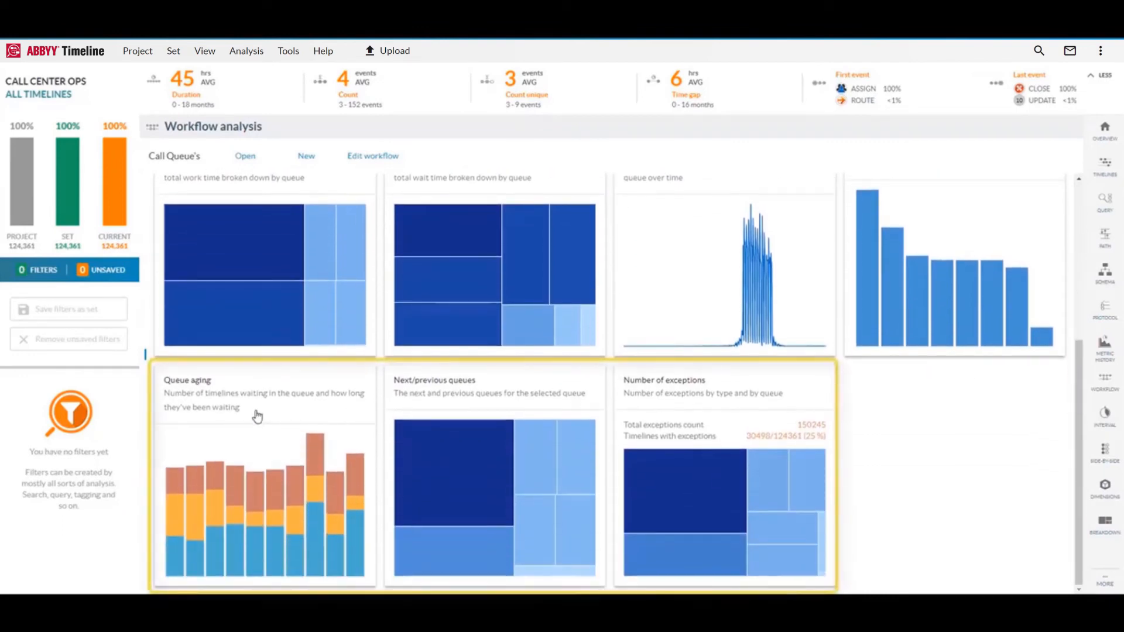
{"action": "mouse_move", "coordinate": [710, 388]}
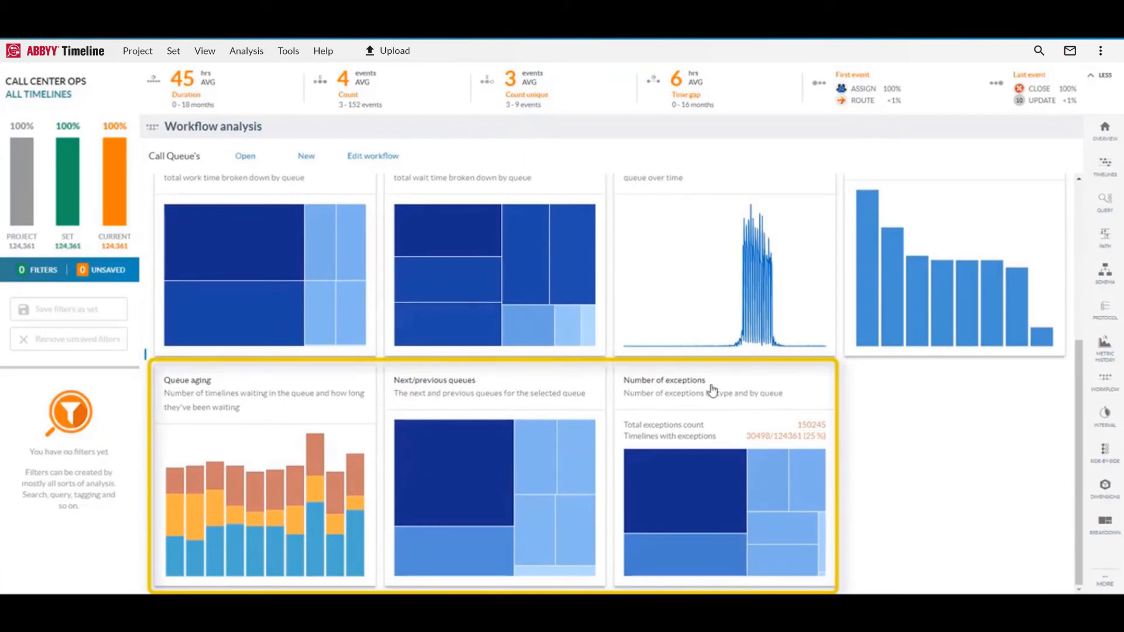